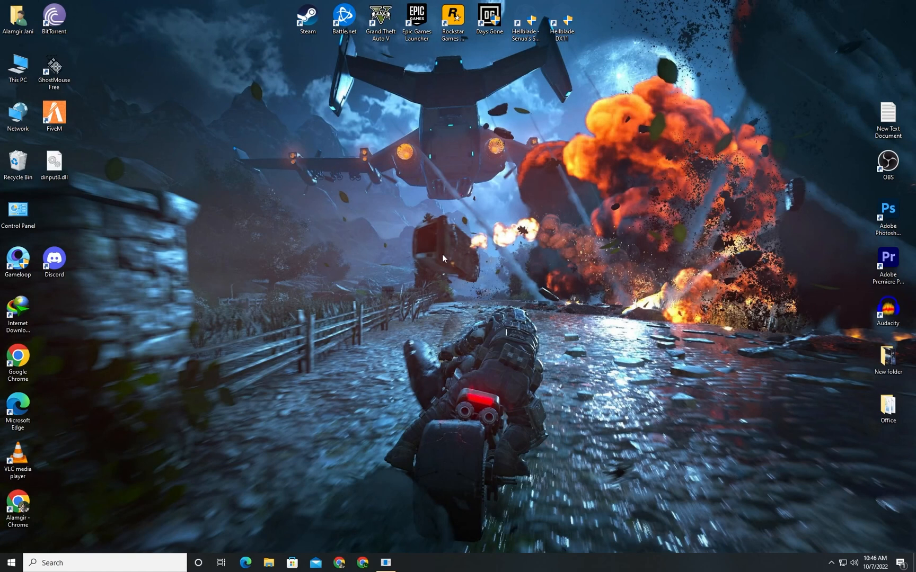
Launch Chrome and load the pasted Blizzard Country/Region change ticket URL.
double_click(343, 15)
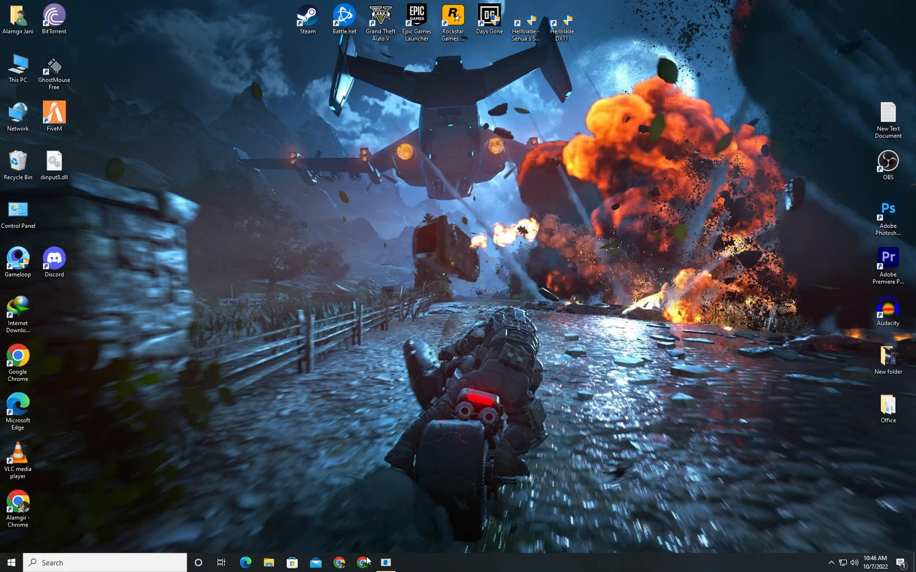
click(362, 563)
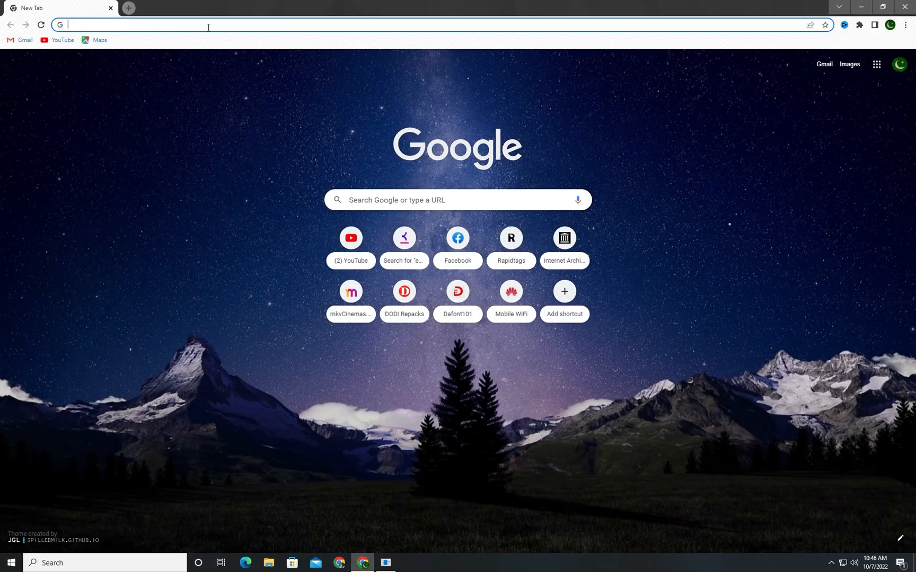
key(win+v)
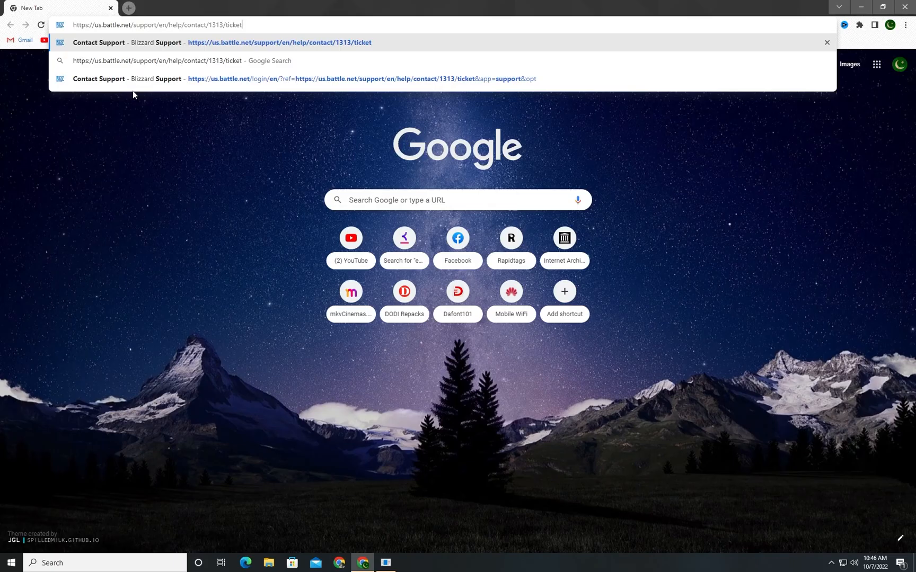
key(Enter)
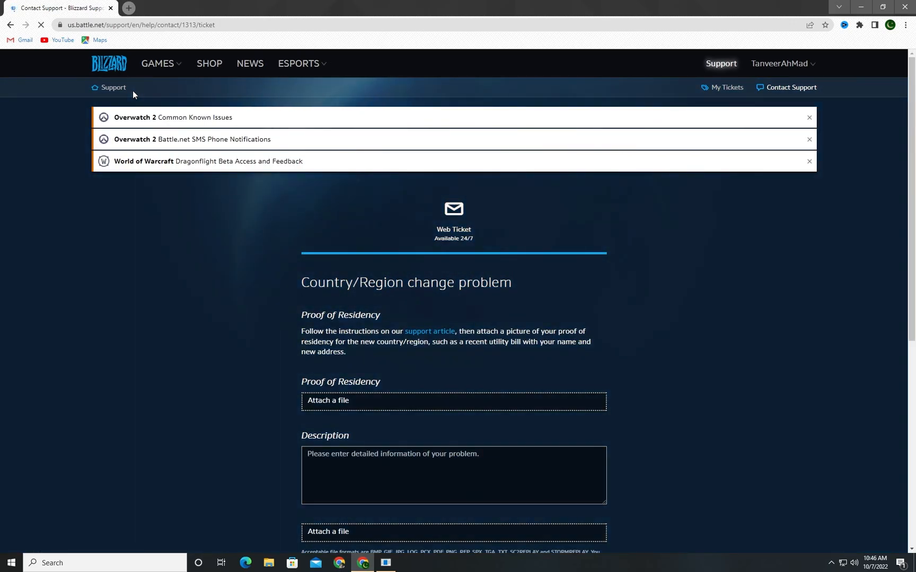
Scroll down to the proof-of-residency and description attachment fields.
scroll(down, 3)
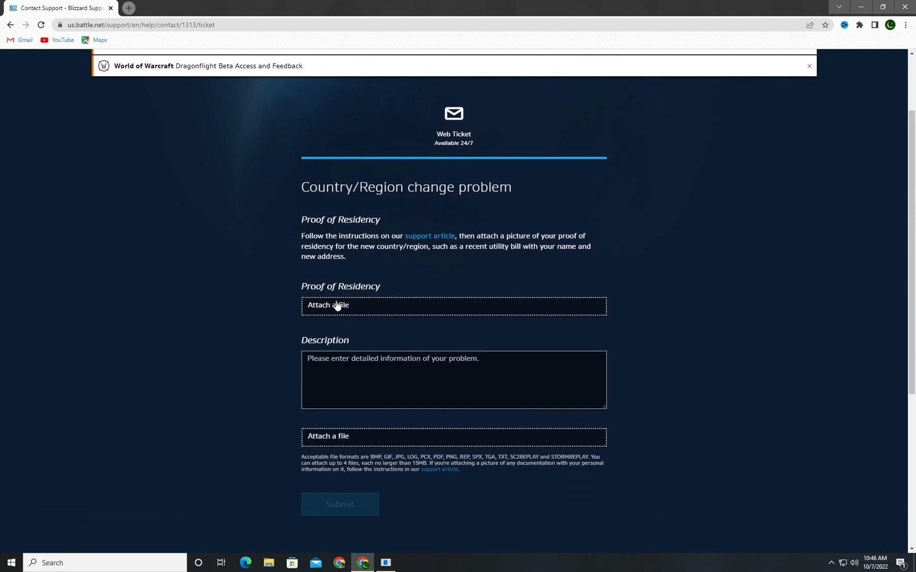
mouse_move(337, 306)
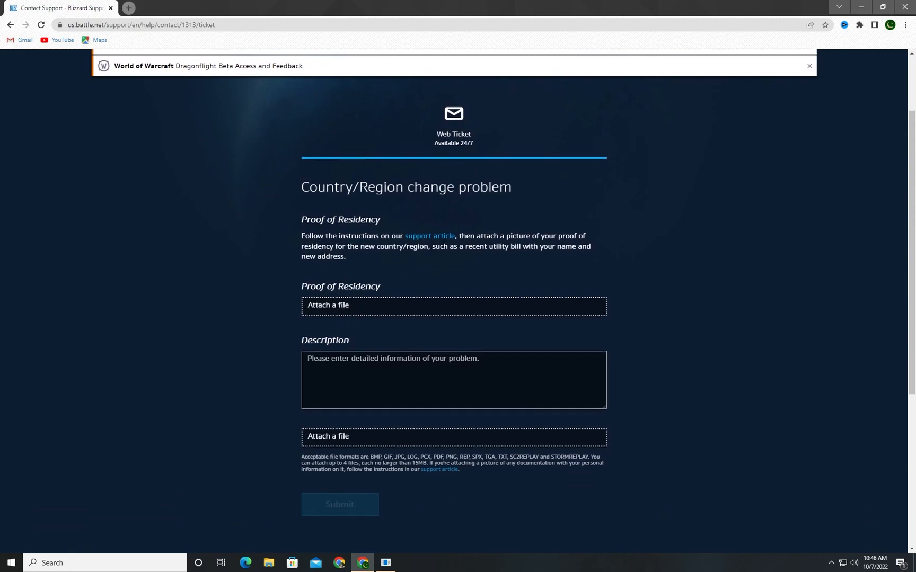
mouse_move(455, 242)
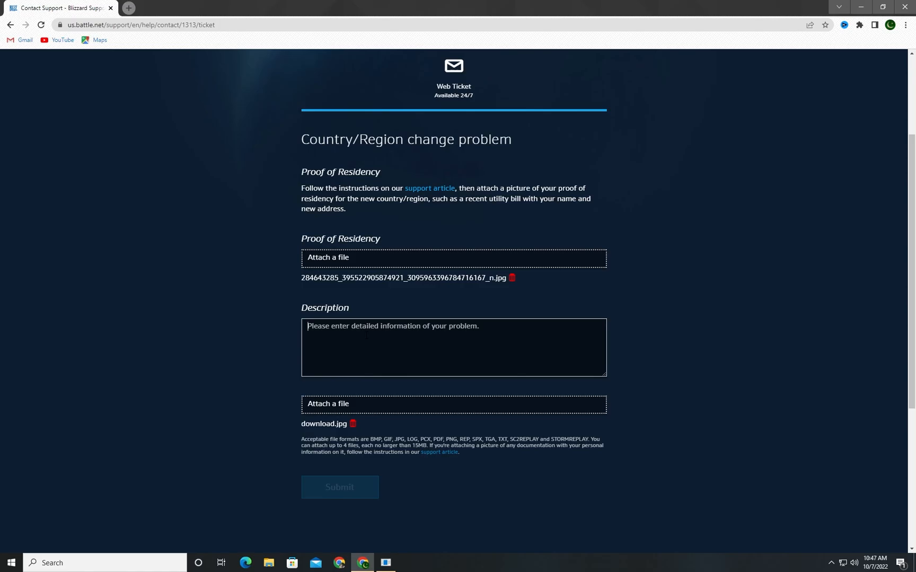
Write the description: 'Hey, ... to change my blizzard's account region. ... ASAP. Thanks.'.
text(Hey)
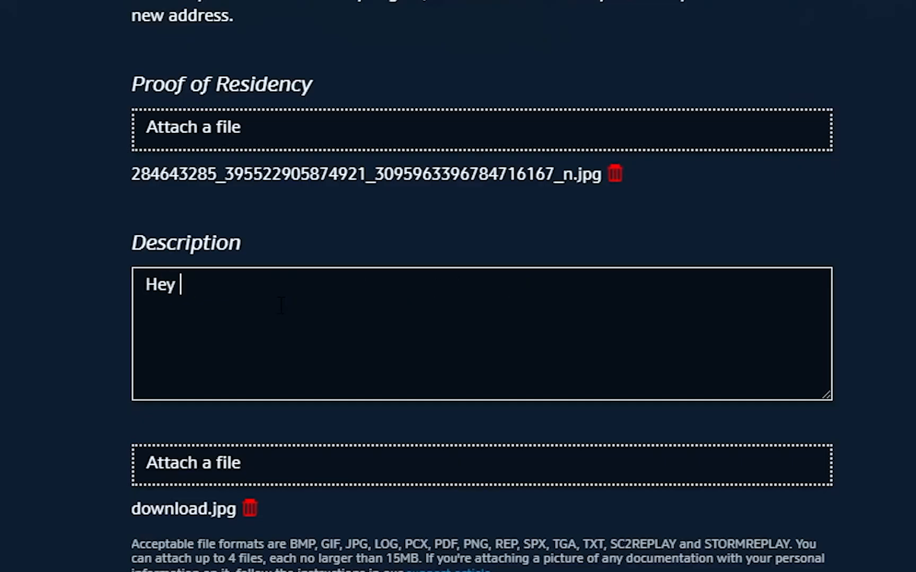
text(,)
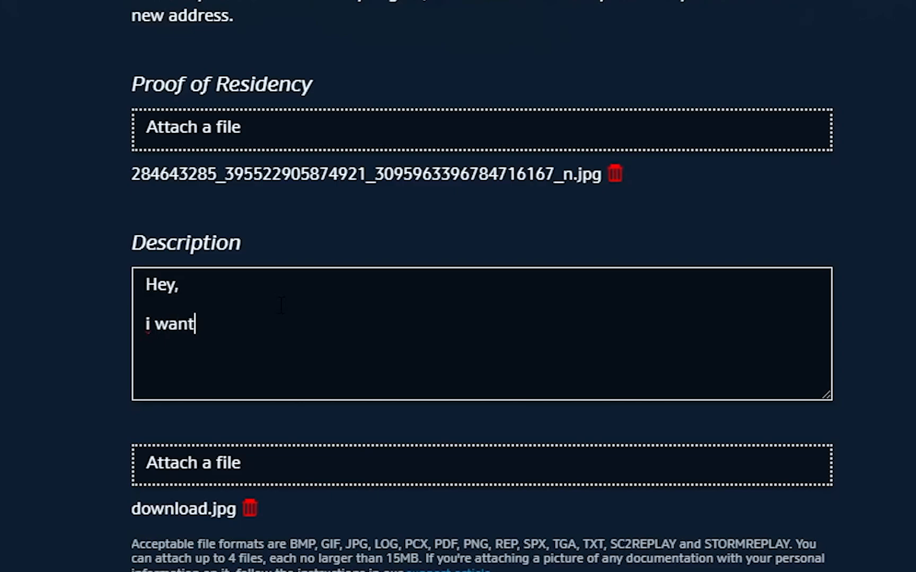
text(to change m)
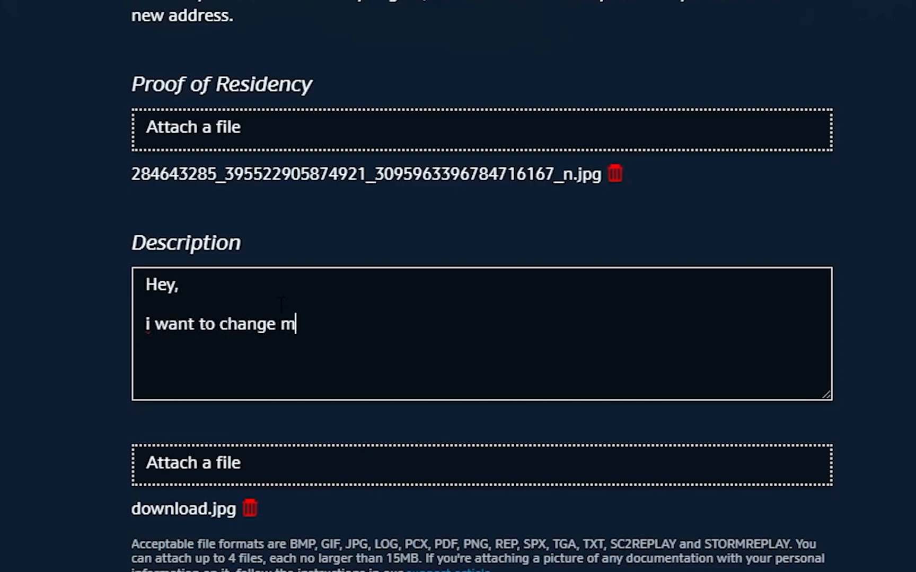
text(y blizz)
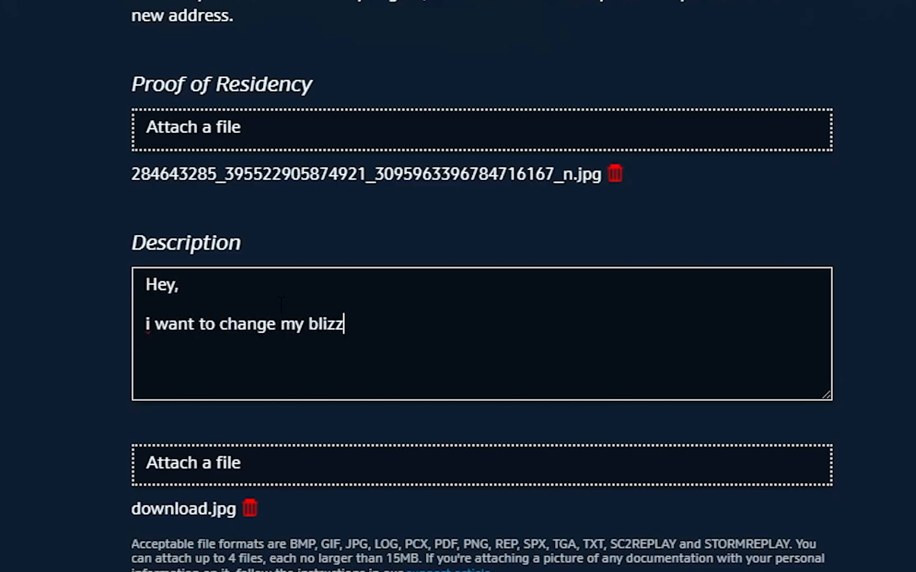
text(ard's)
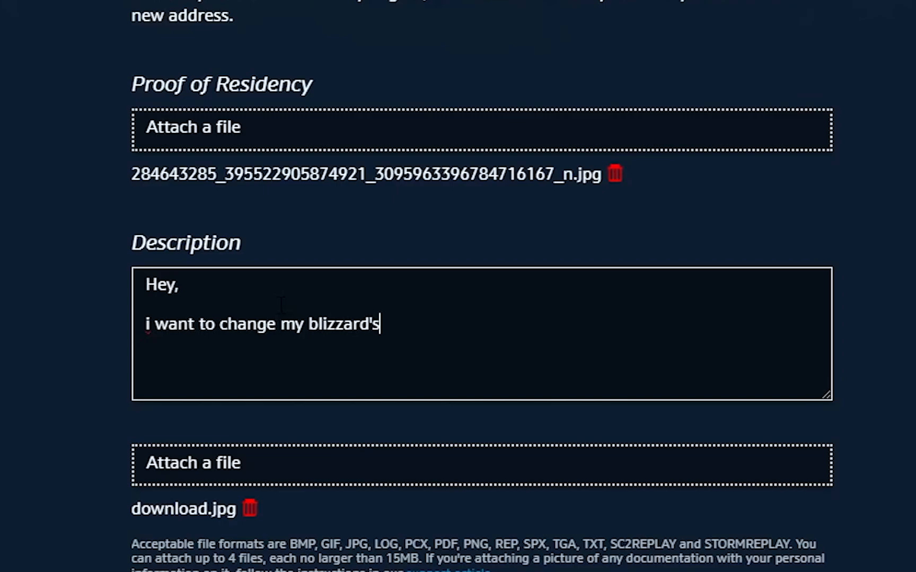
text(account r)
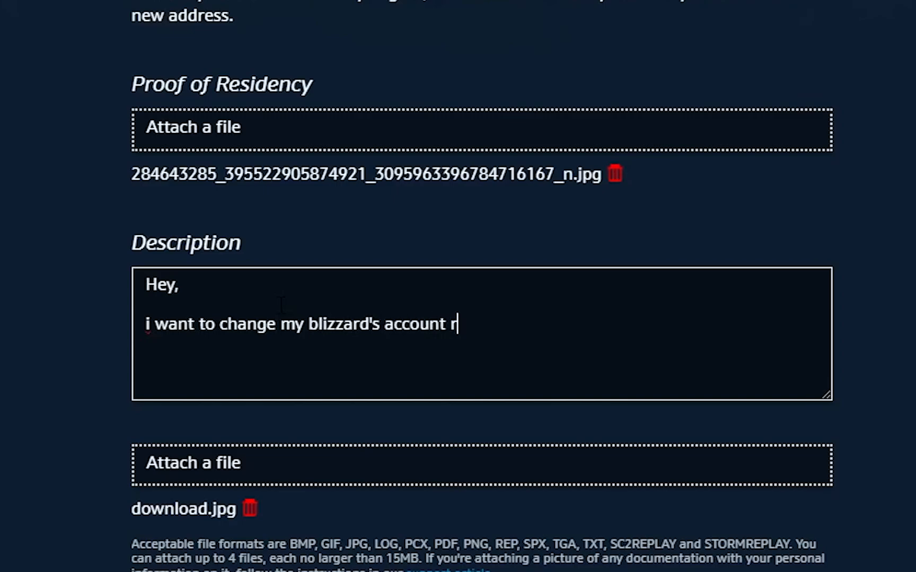
text(egion.)
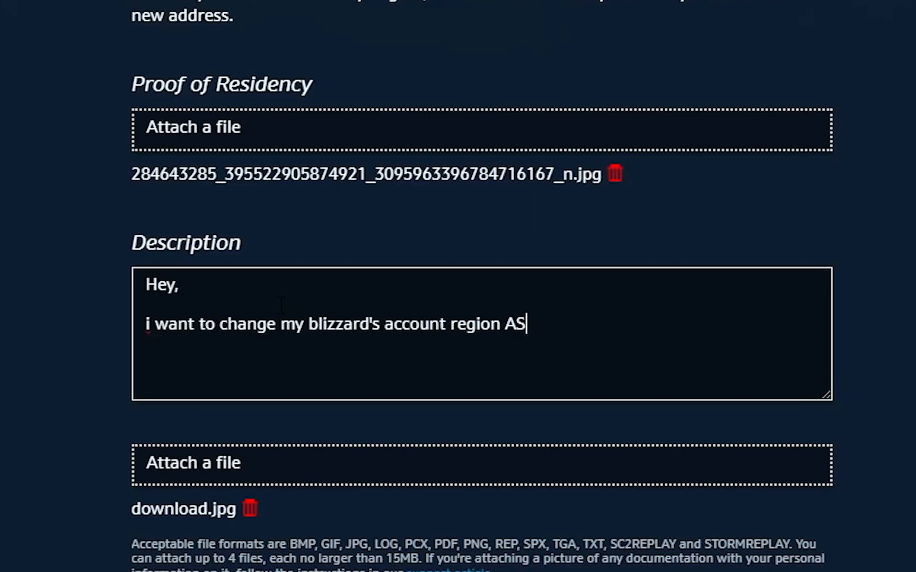
text(AP.)
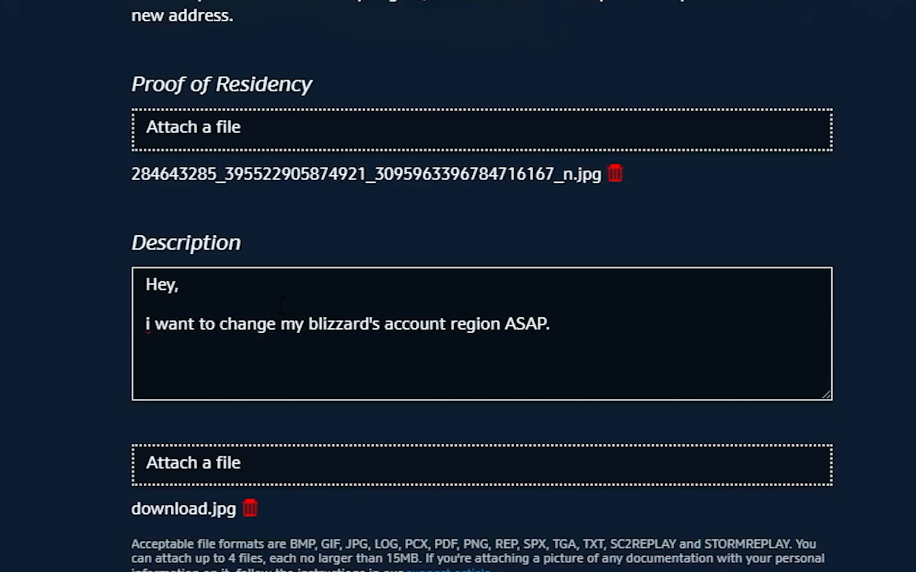
text(T)
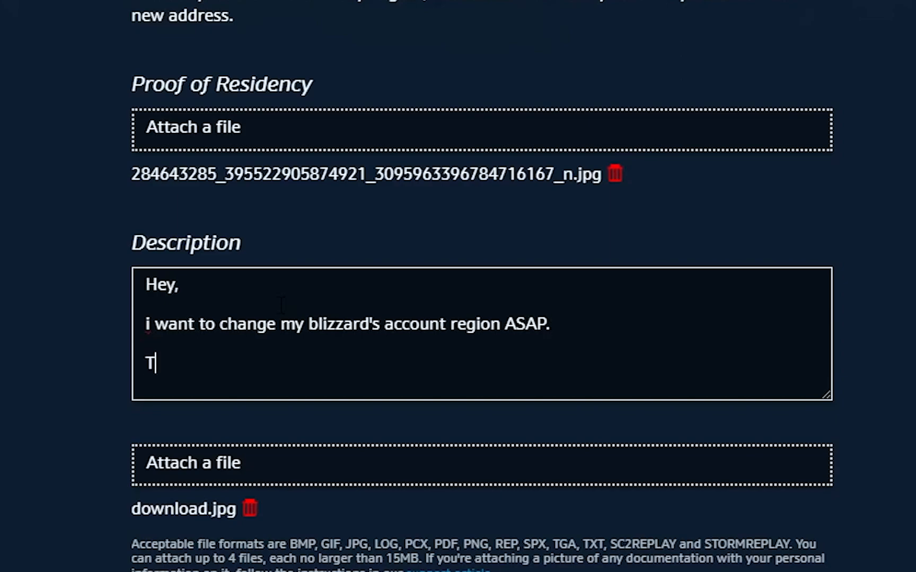
text(hanks.)
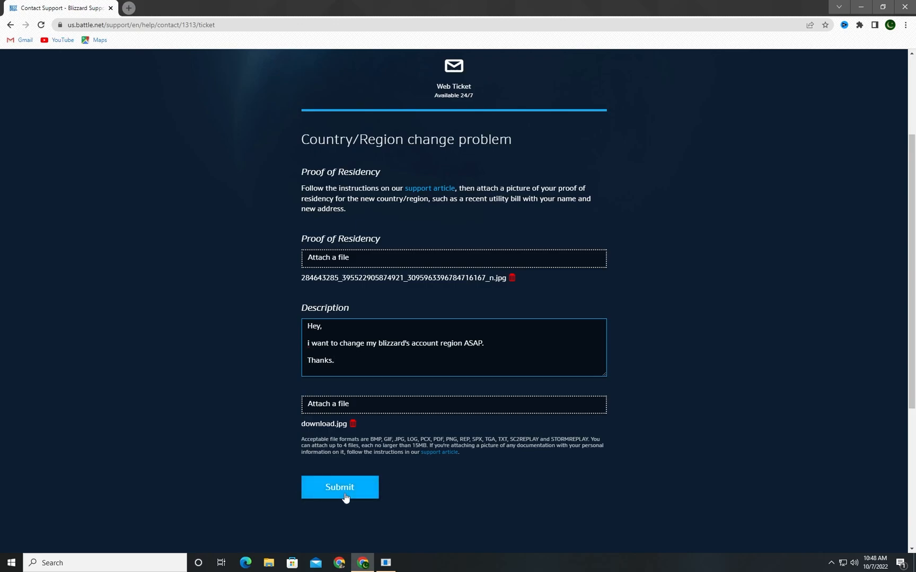
Submit the completed region change ticket and wait for confirmation.
click(339, 487)
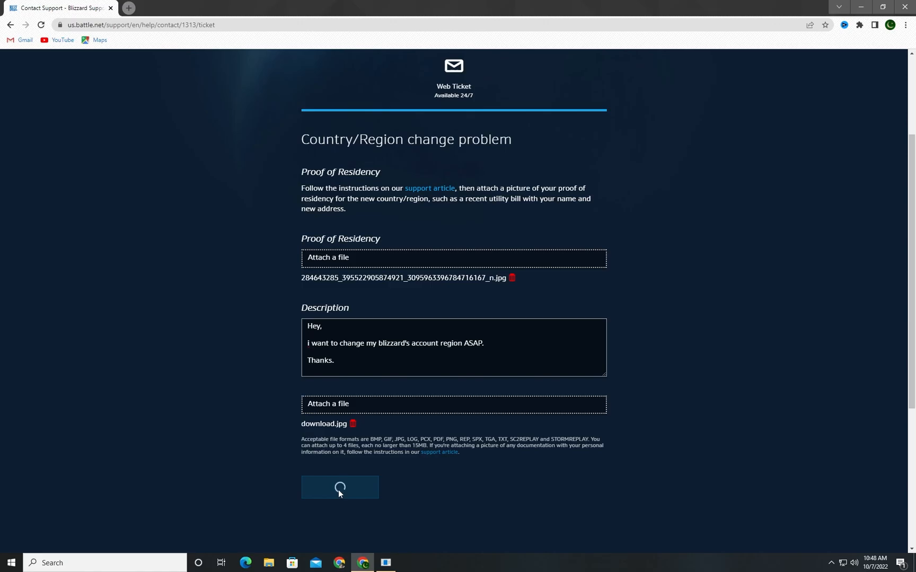
click(339, 488)
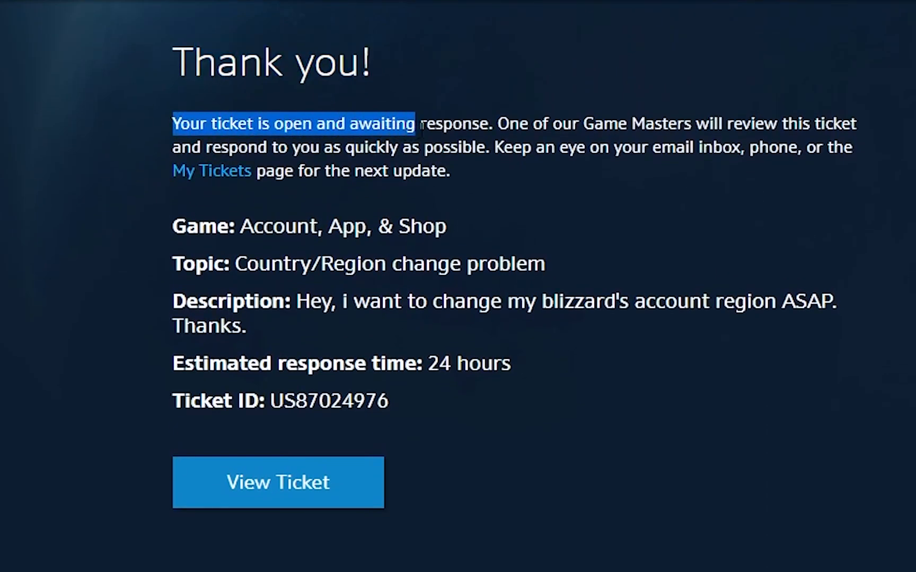
Highlight the awaiting-response status and estimated time, then view the ticket's detail page.
drag(414, 123, 754, 123)
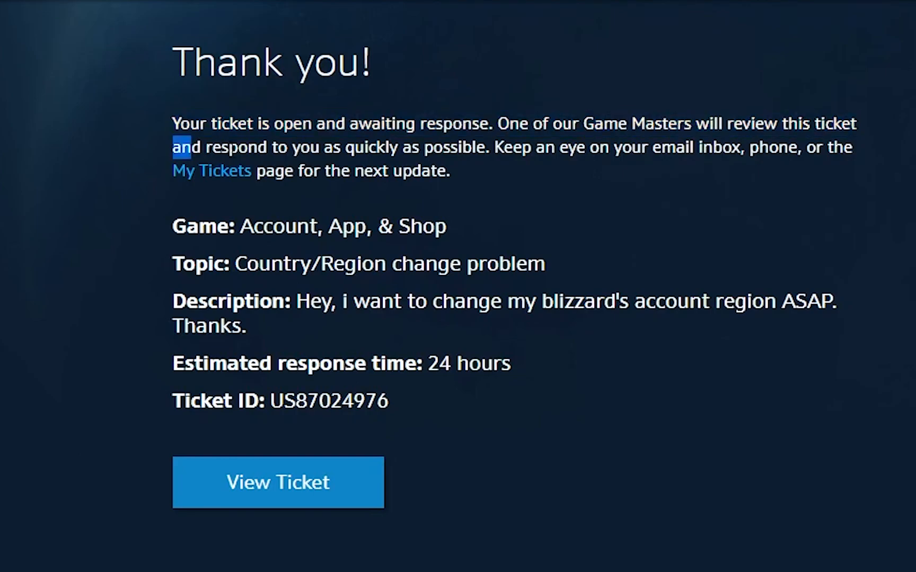
drag(182, 146, 482, 147)
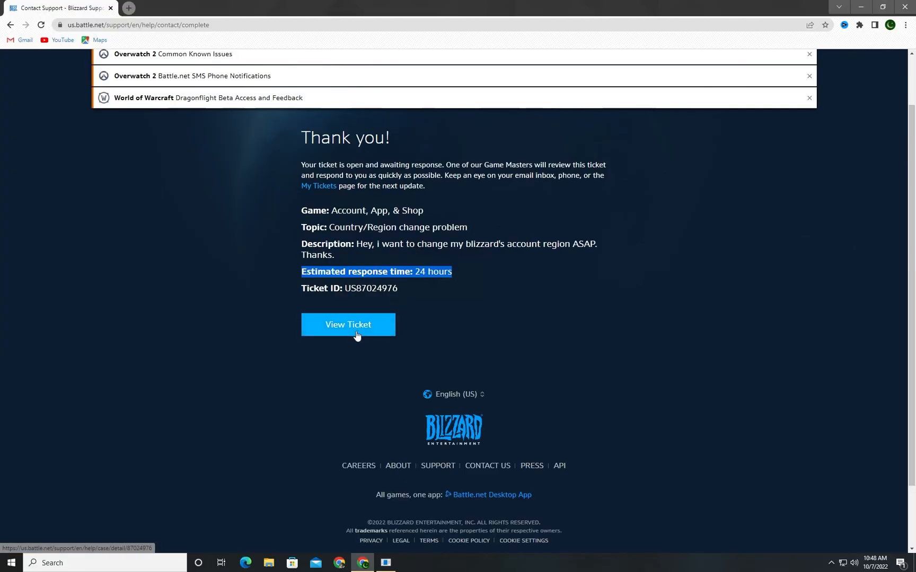
click(347, 325)
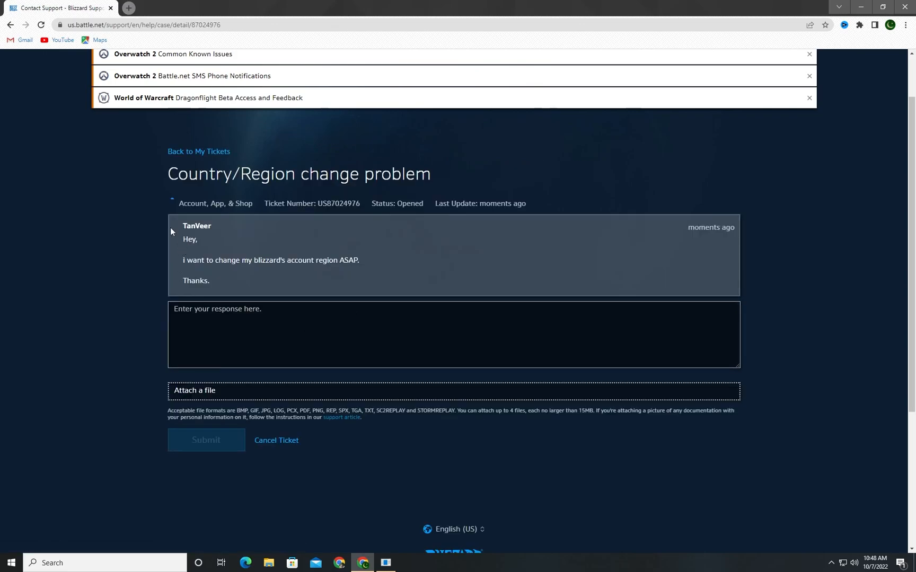